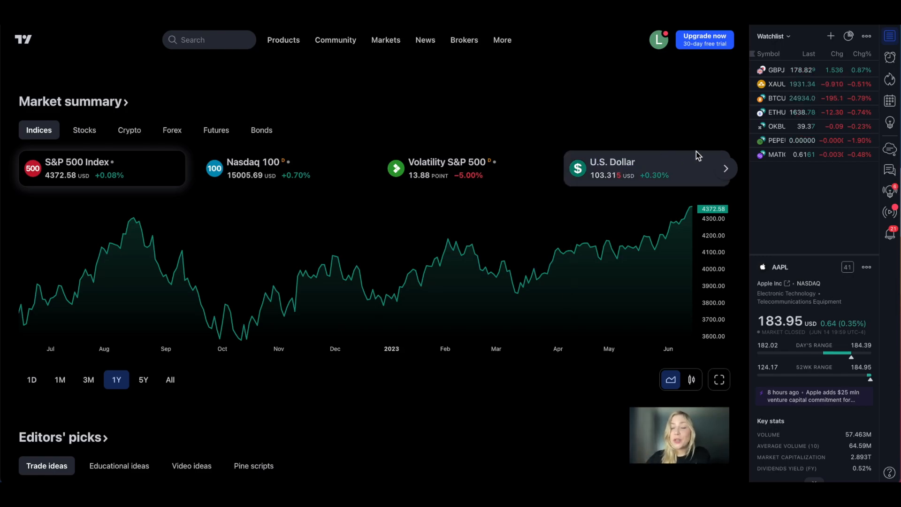
# - Load the ETHUSDT chart and authorize the OKX broker connection from the Trading Panel
pyautogui.click(804, 112)
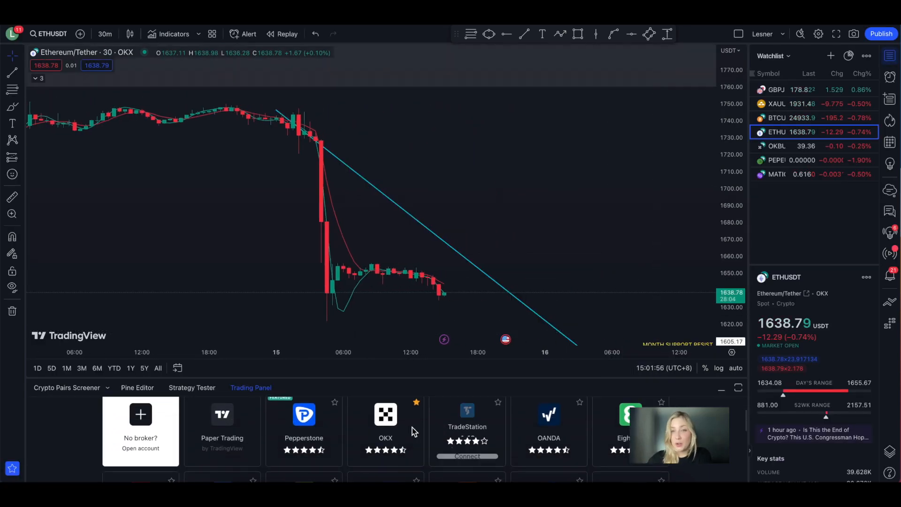
pyautogui.click(386, 414)
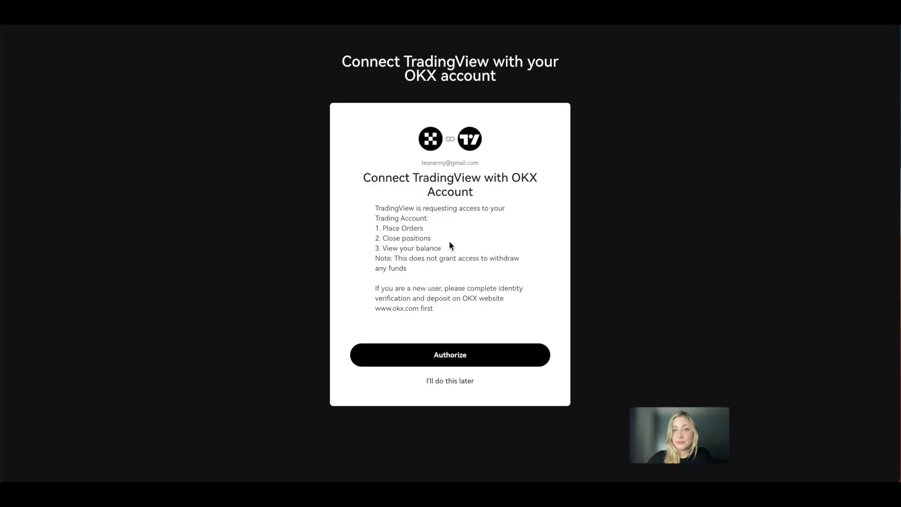
pyautogui.click(449, 355)
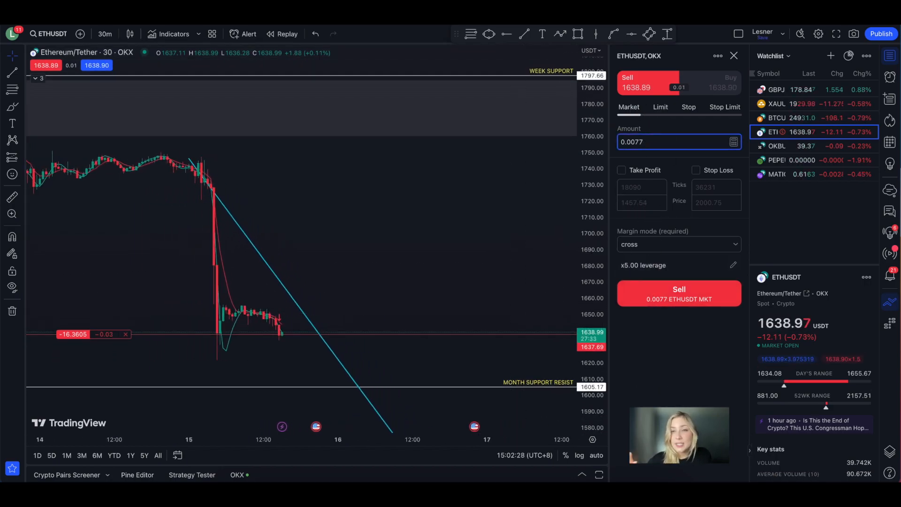
# - Enable take-profit on the 0.01 ETH market sell and set its price to 1496.00
pyautogui.click(621, 170)
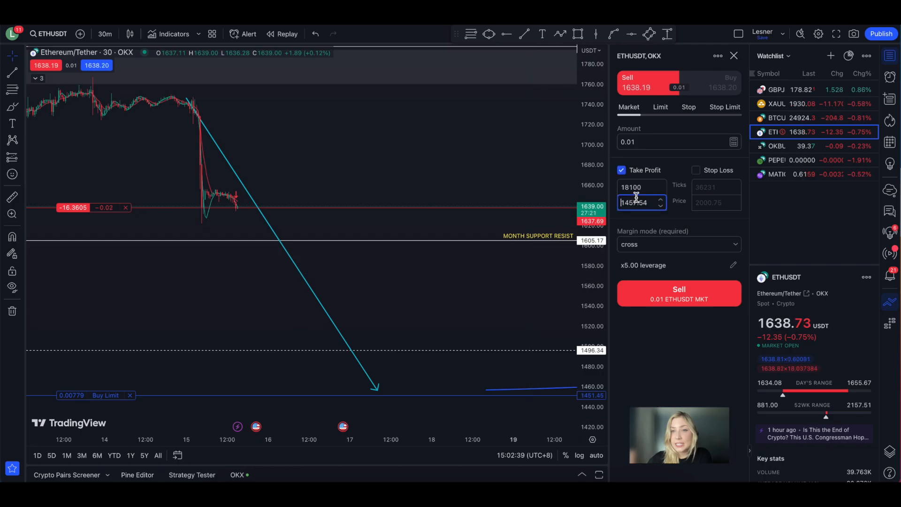
pyautogui.click(695, 170)
pyautogui.write('1656')
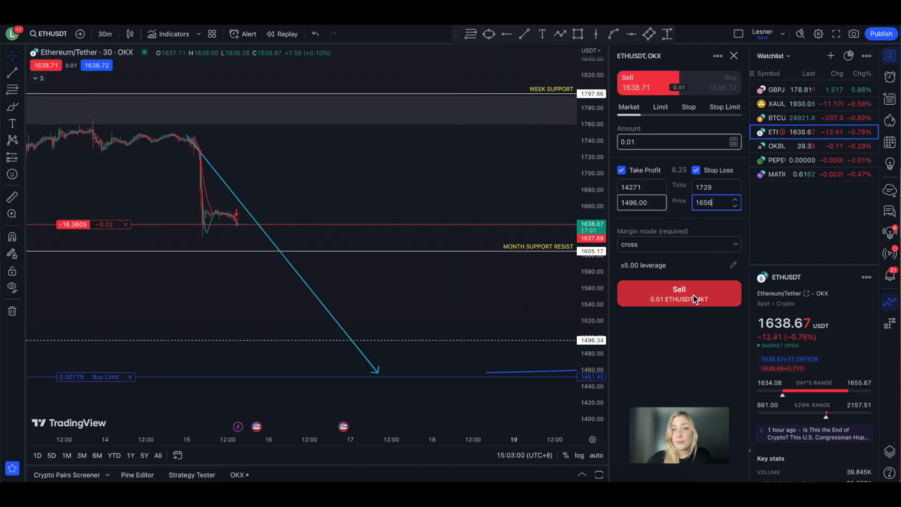
# - Submit the market sell, adjust the TP limit to 1553.60 and list the account's orders
pyautogui.click(678, 293)
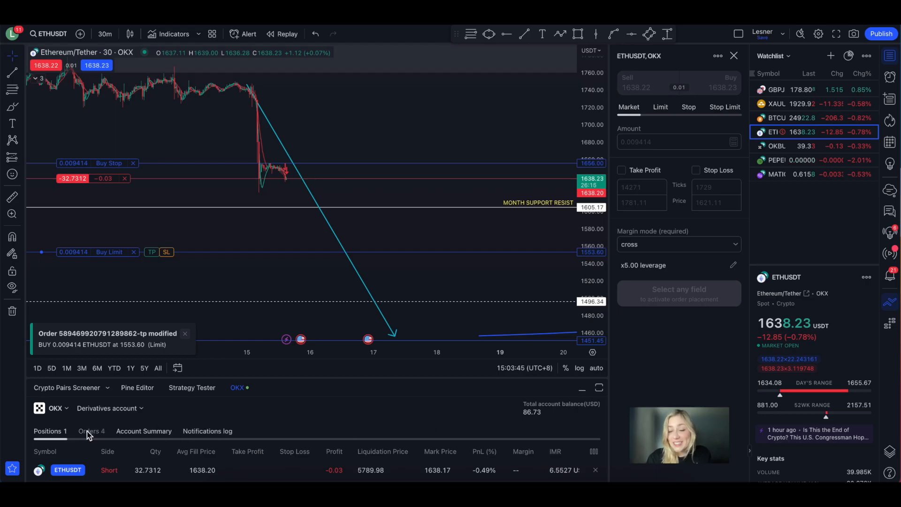
pyautogui.click(91, 430)
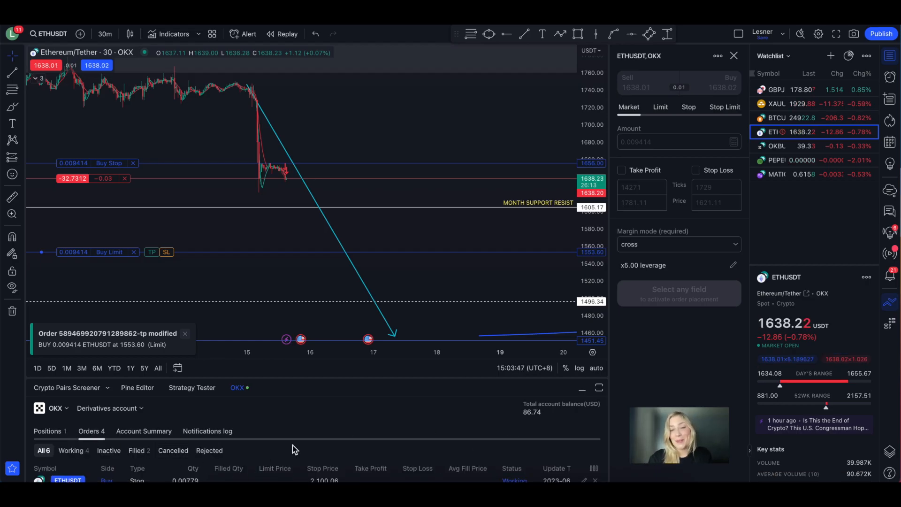